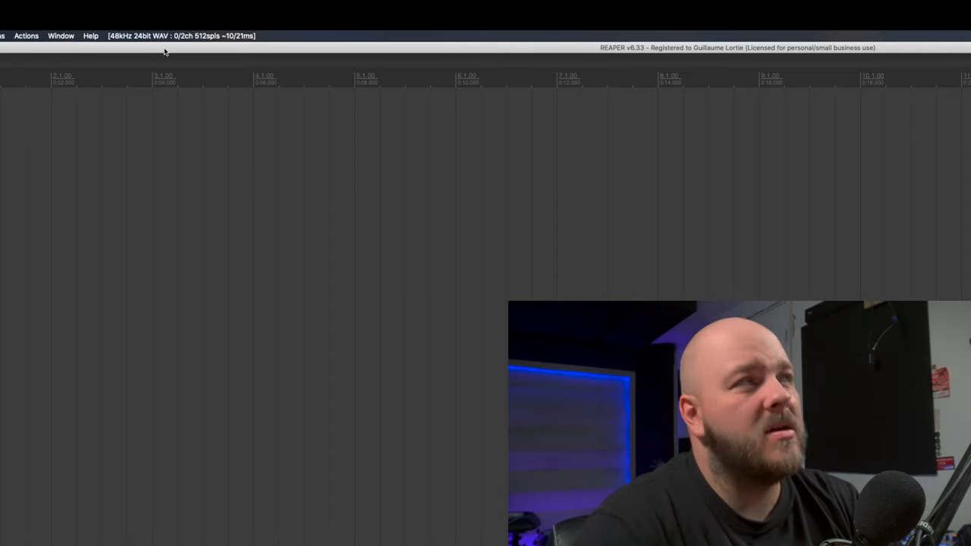
Step: Bring up the audio device and recording format options (48 kHz 24-bit WAV)
left_click(181, 36)
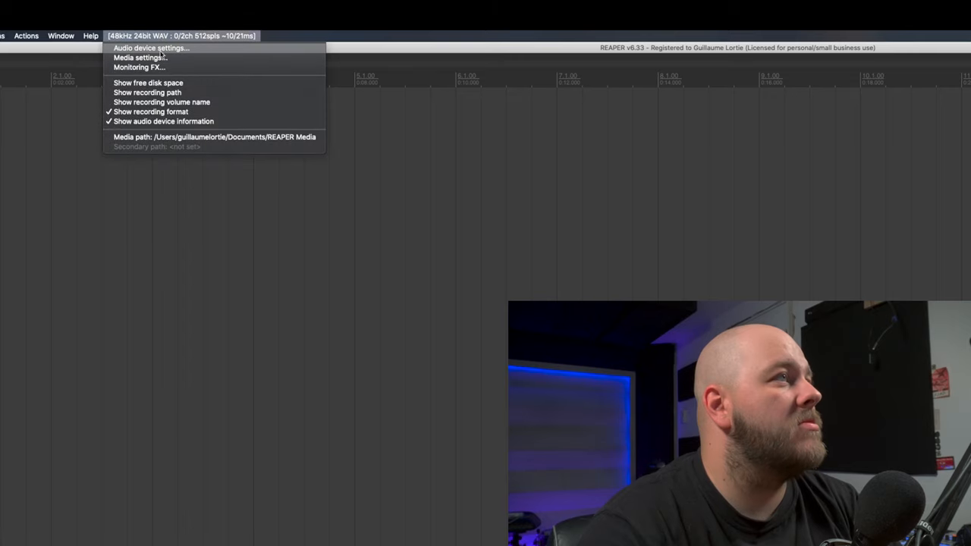
Step: Set WING as the audio device at 48000 Hz with block size 1024, apply and close preferences
left_click(152, 47)
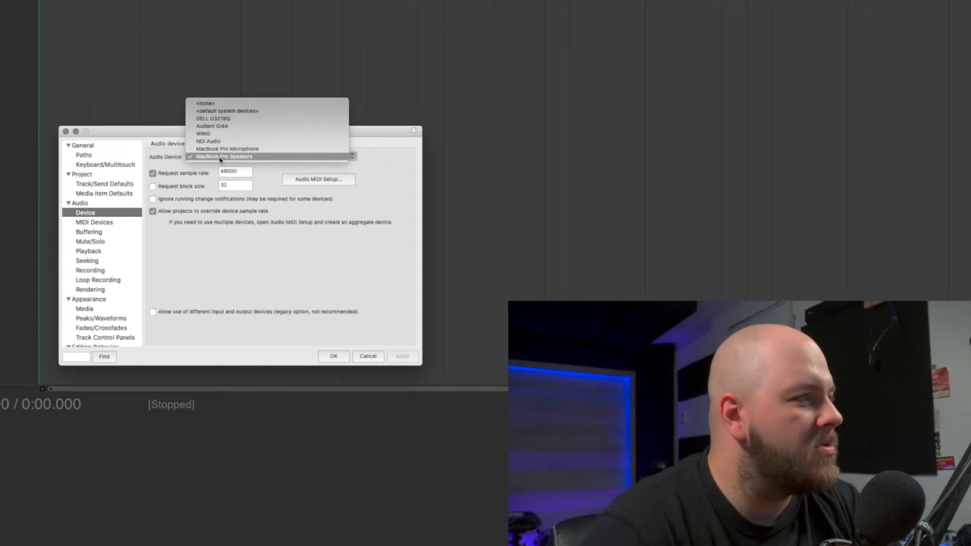
left_click(203, 134)
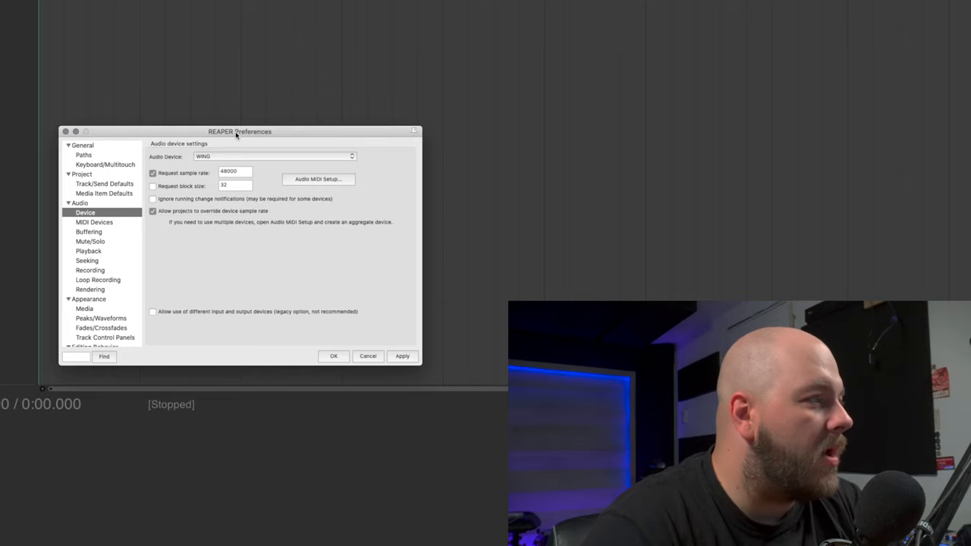
mouse_move(258, 179)
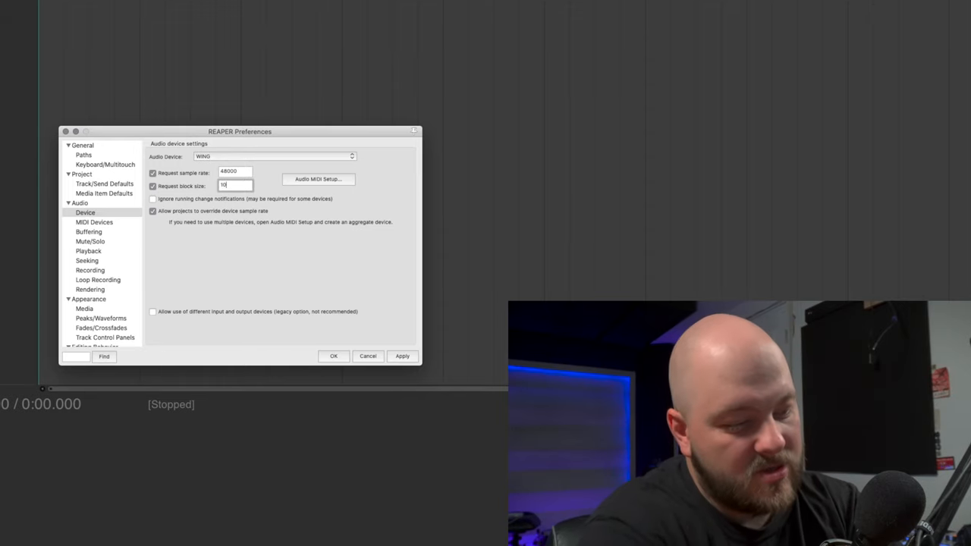
type("1024")
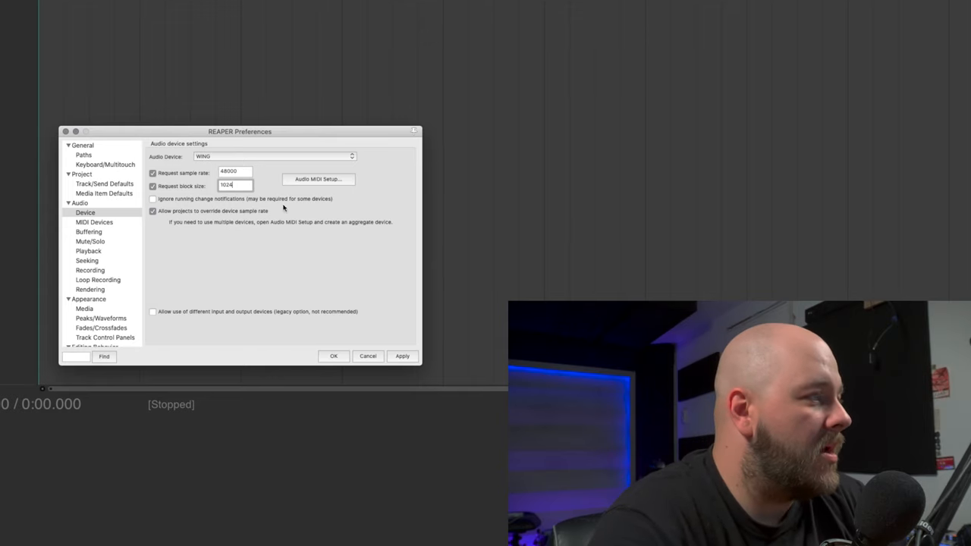
left_click(402, 355)
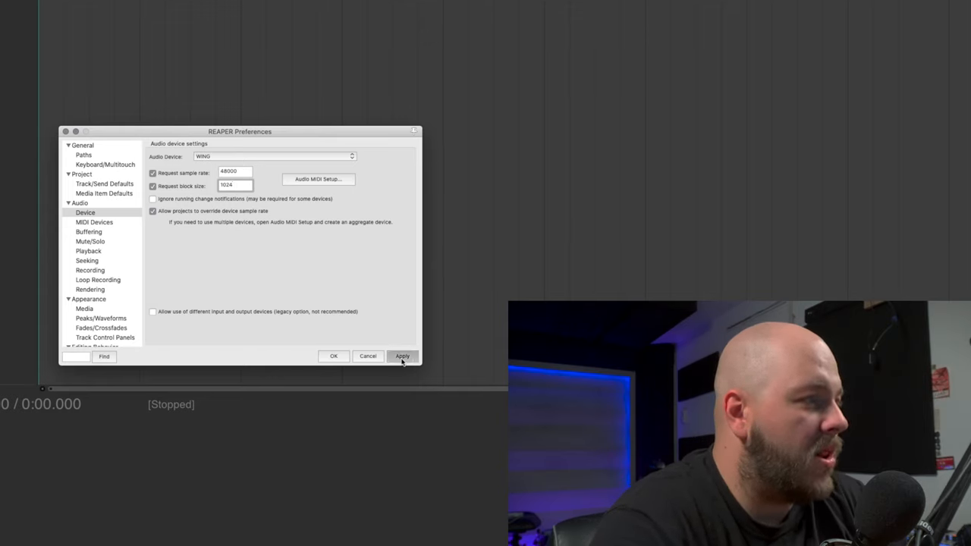
left_click(402, 357)
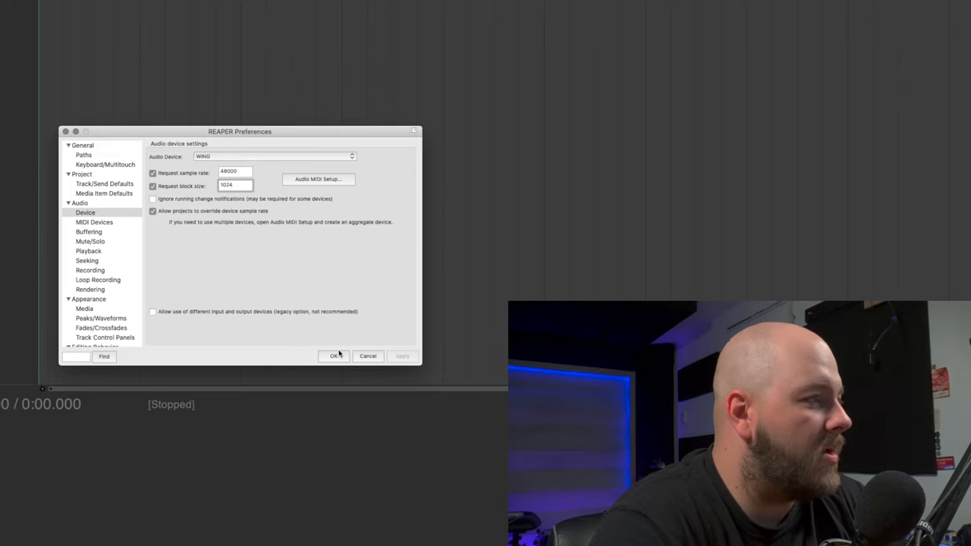
left_click(334, 355)
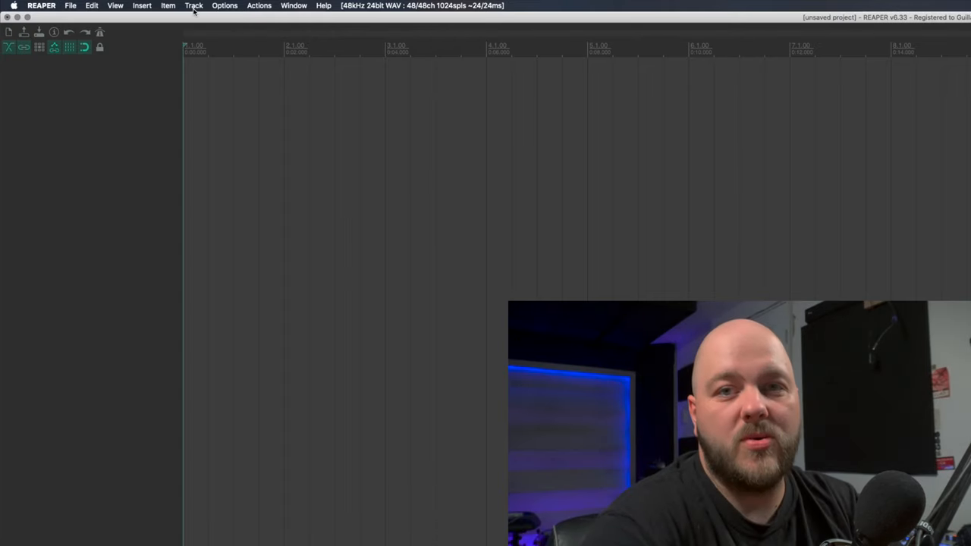
Step: Insert a new track from the Track menu
left_click(194, 6)
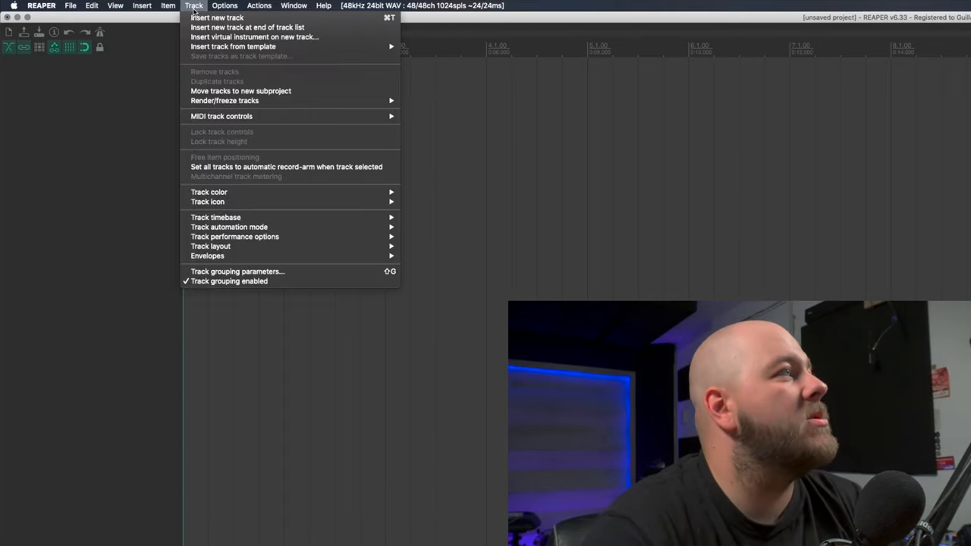
left_click(217, 18)
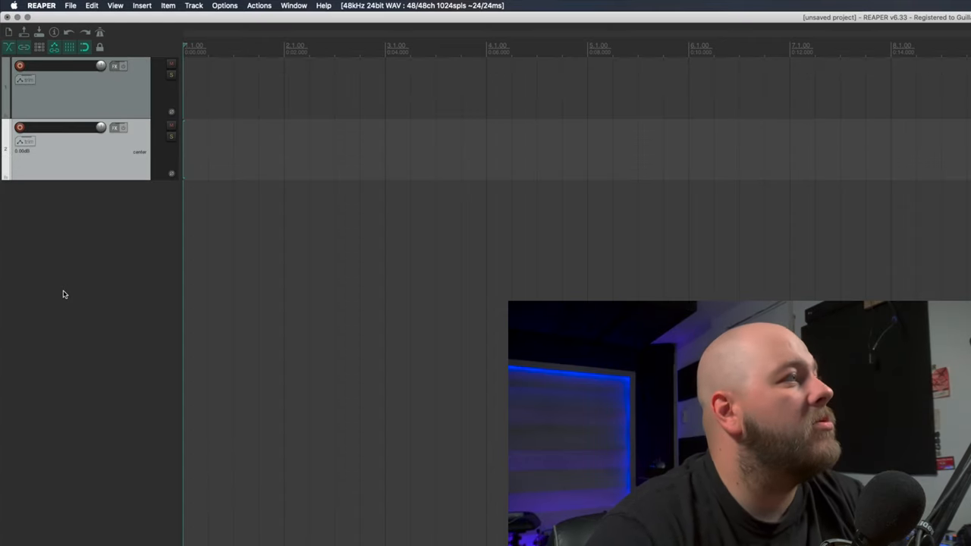
Step: Insert multiple tracks at once so the session reaches eight tracks
right_click(64, 294)
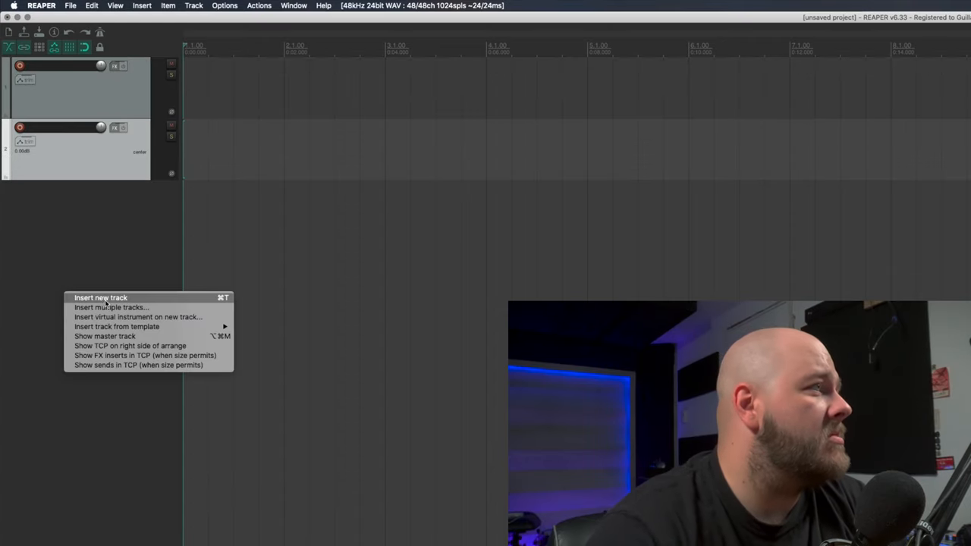
left_click(111, 307)
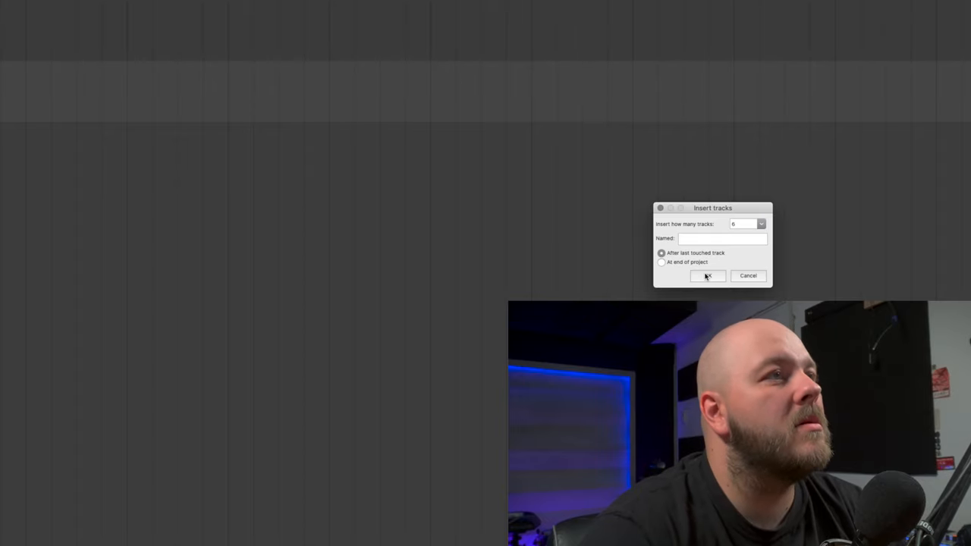
left_click(707, 276)
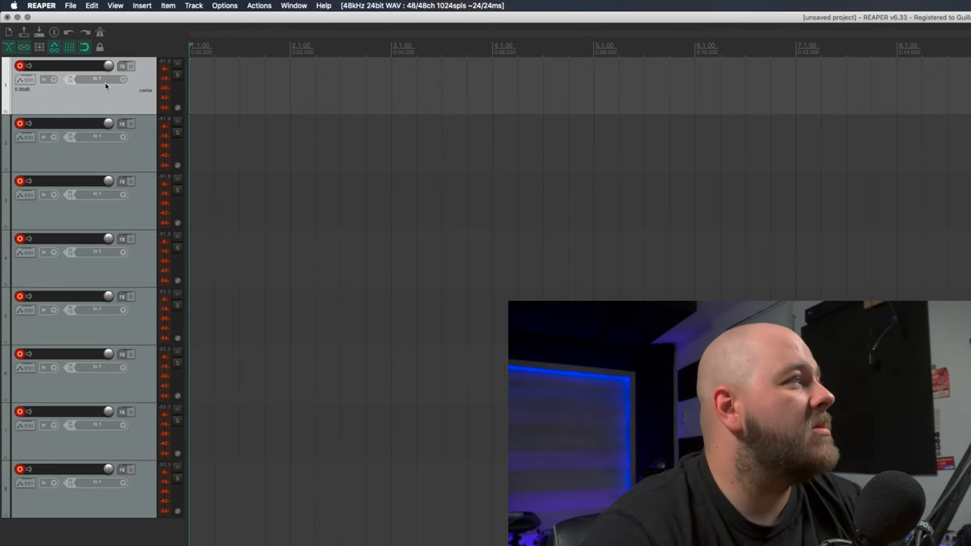
mouse_move(98, 144)
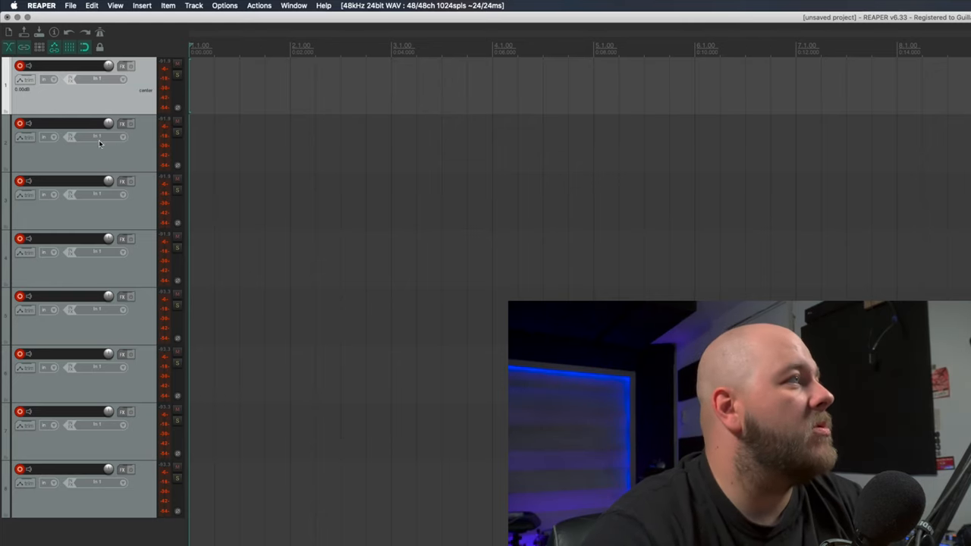
Step: Assign mono inputs to the tracks and stereo In 7 / In 8 to the bottom track
left_click(98, 79)
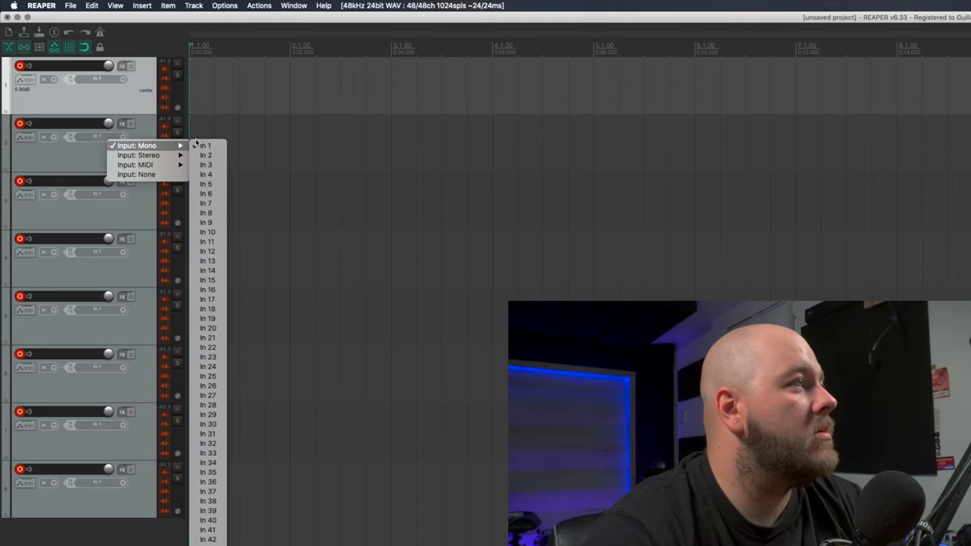
left_click(70, 195)
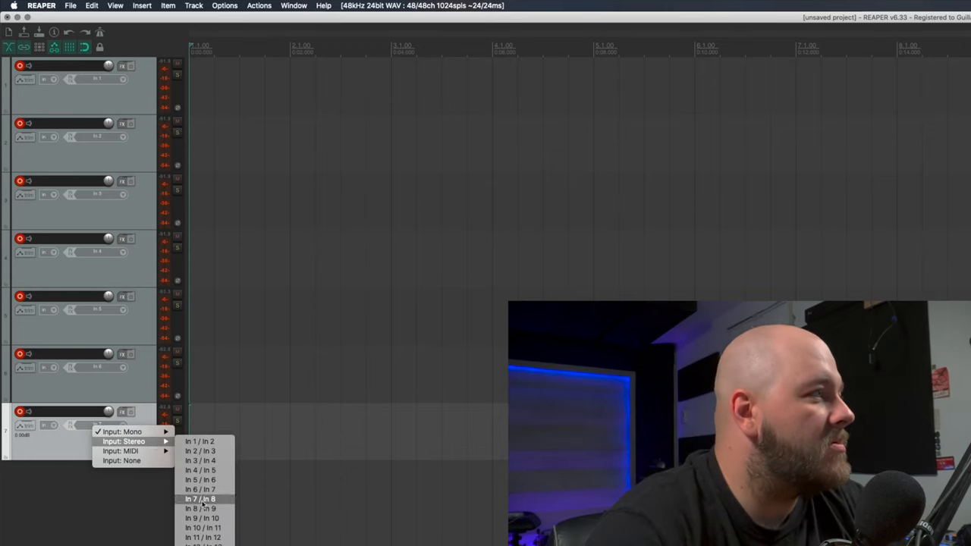
left_click(200, 499)
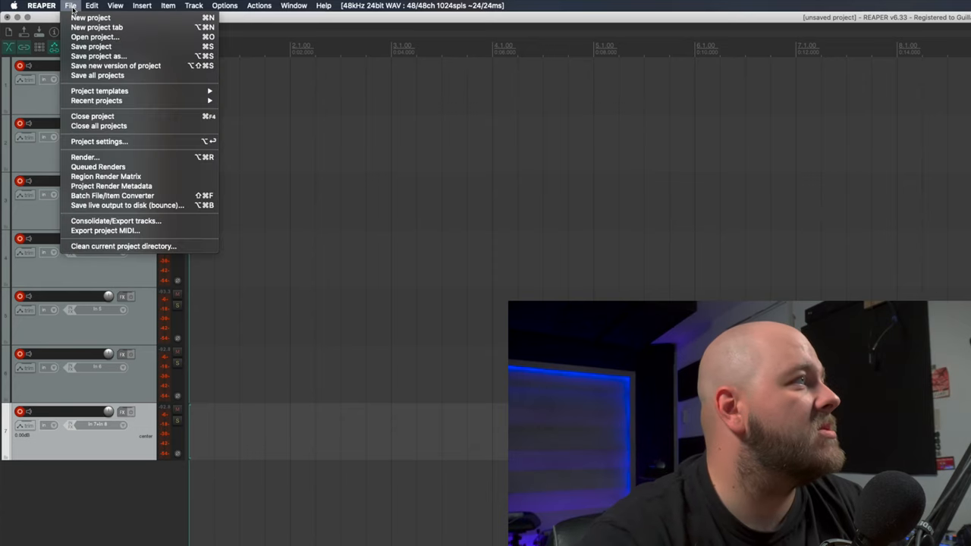
mouse_move(100, 91)
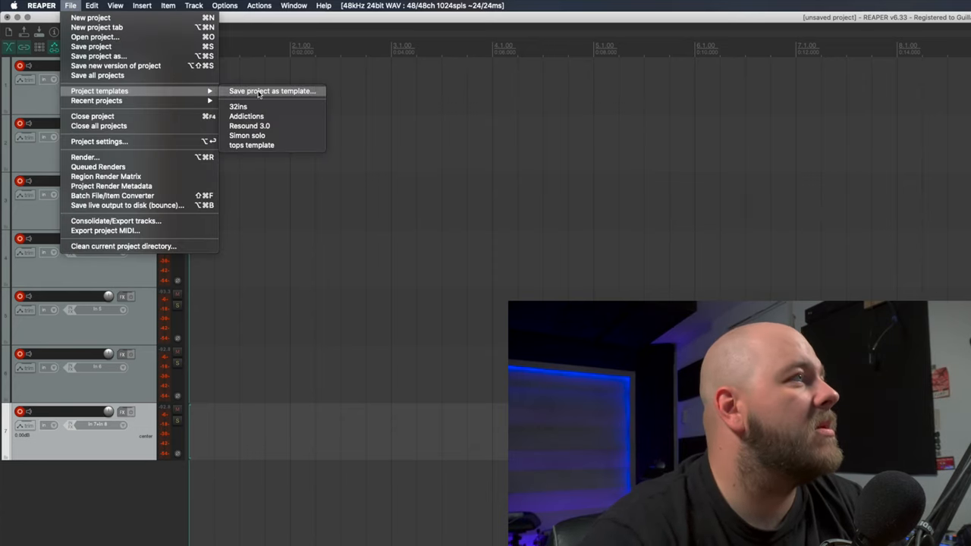
Step: Save the multitrack setup as a project template via File > Project templates
left_click(272, 91)
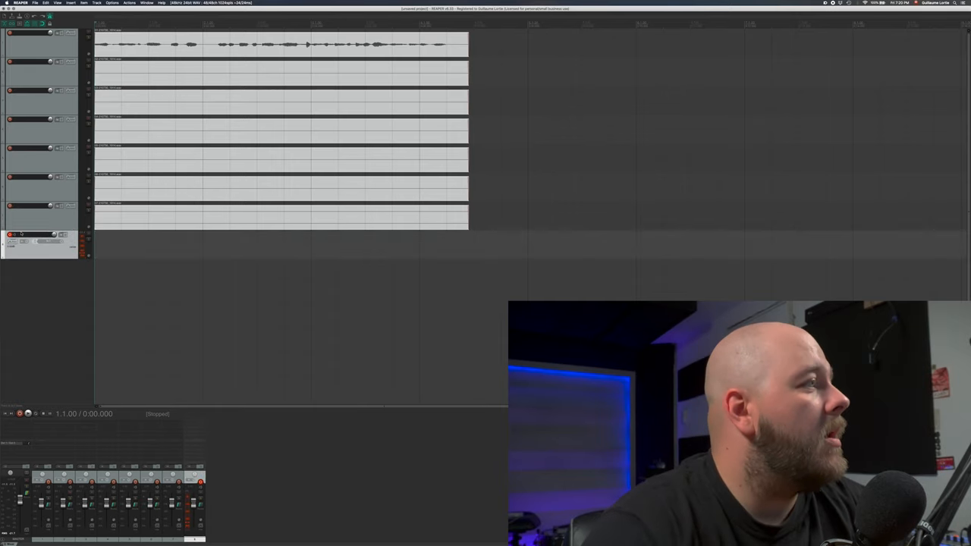
left_click(23, 243)
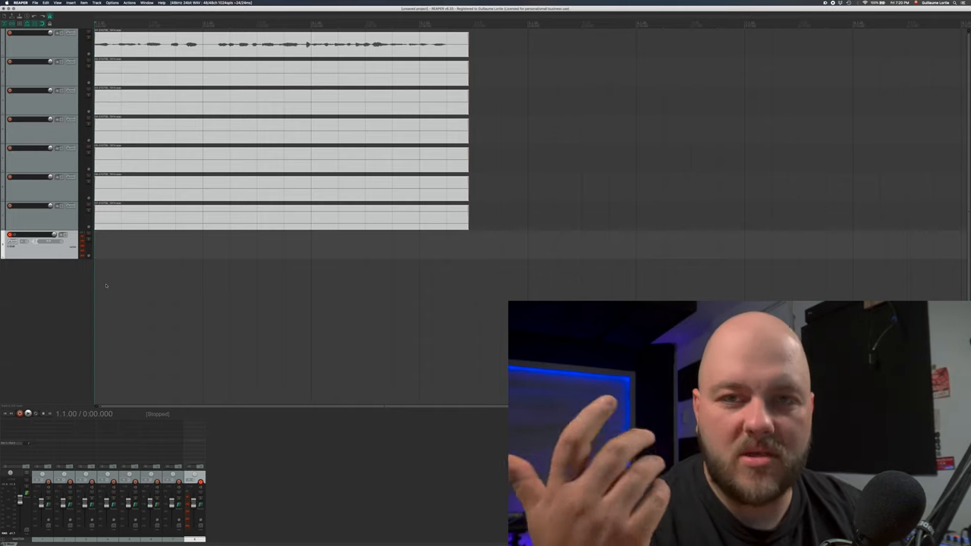
mouse_move(60, 293)
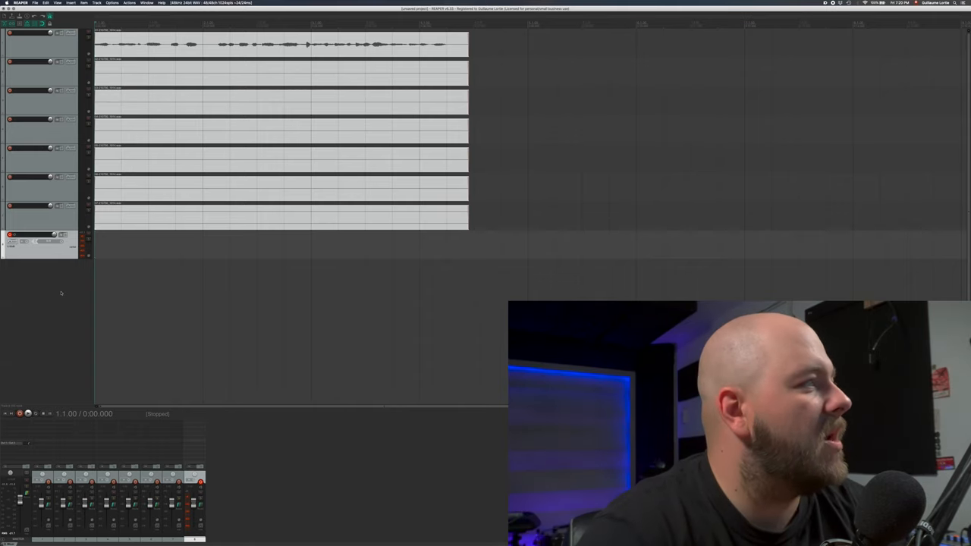